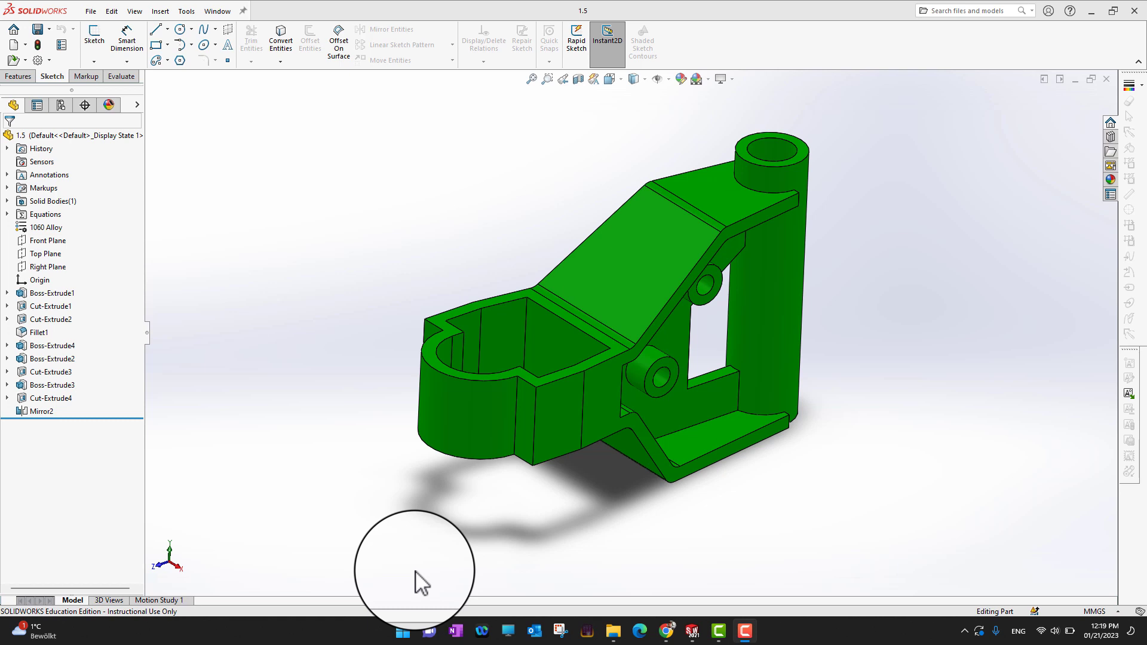
mouse_move(427, 556)
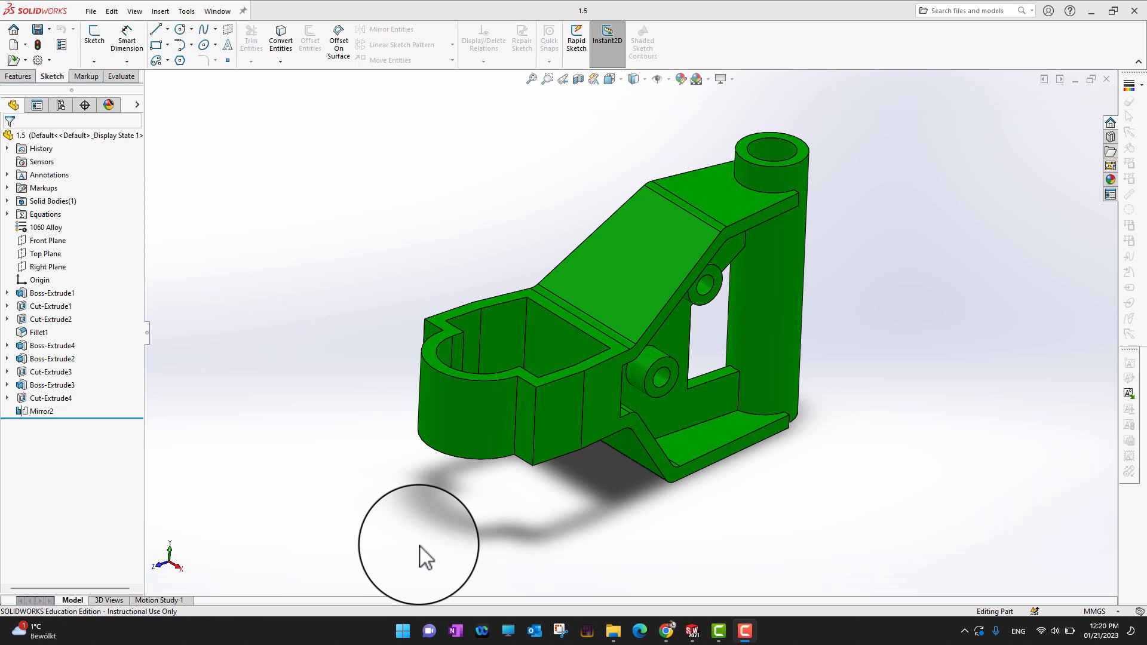
mouse_move(316, 191)
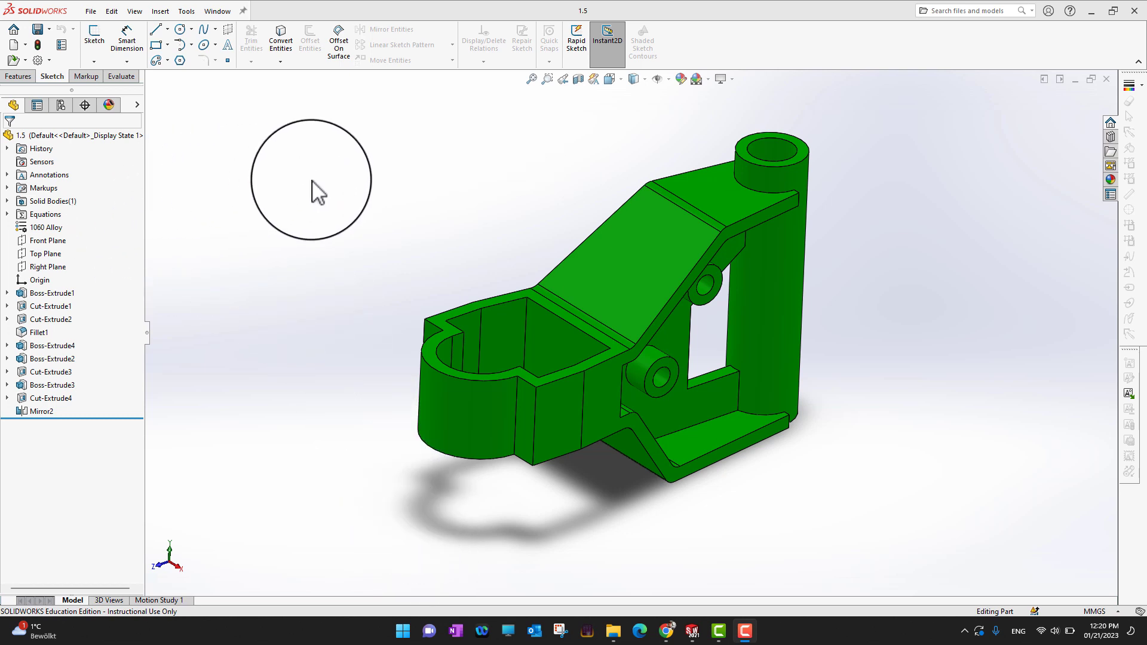
mouse_move(127, 91)
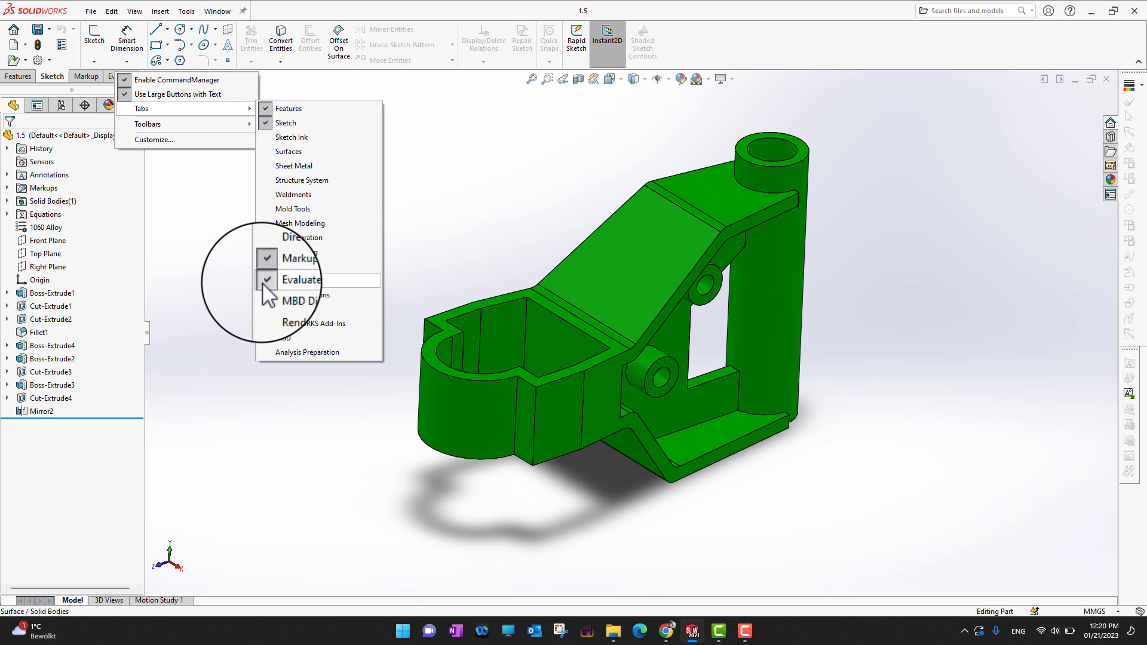
- Start Measure from the Evaluate tools and pick the upright cylinder's top rim as the first reference
left_click(301, 279)
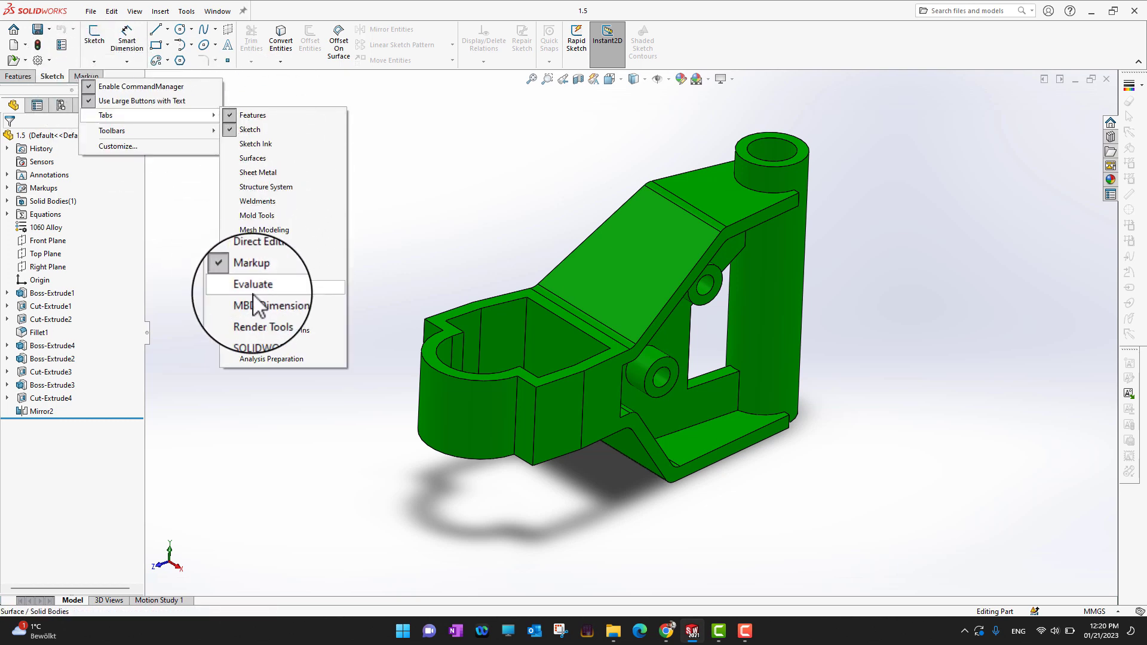
left_click(254, 284)
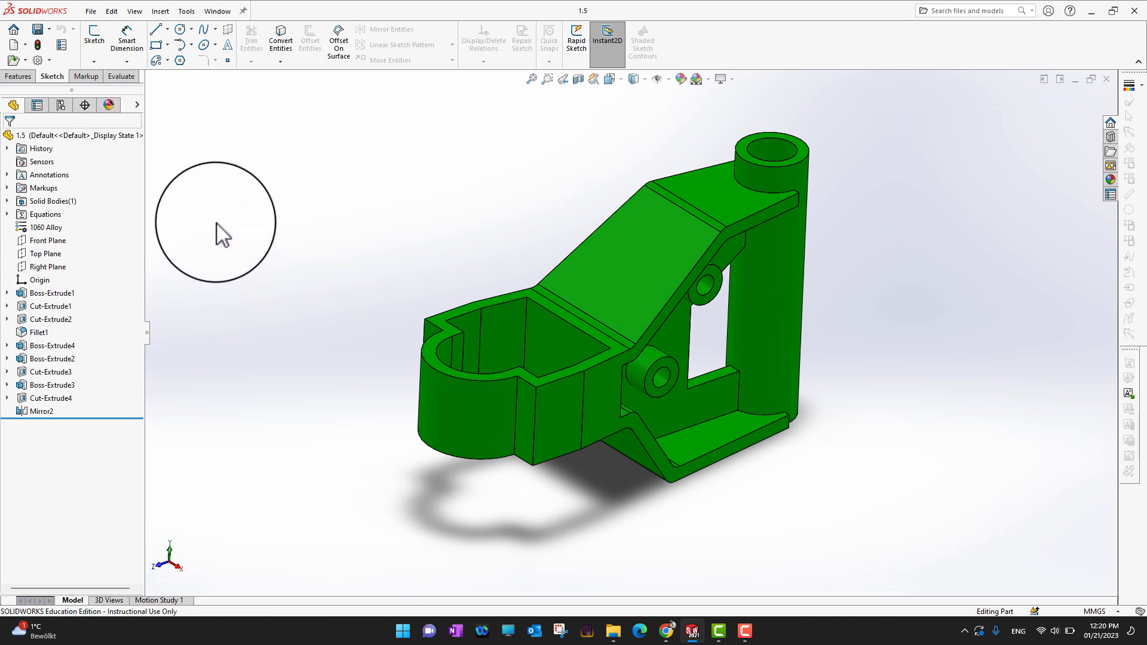
left_click(120, 76)
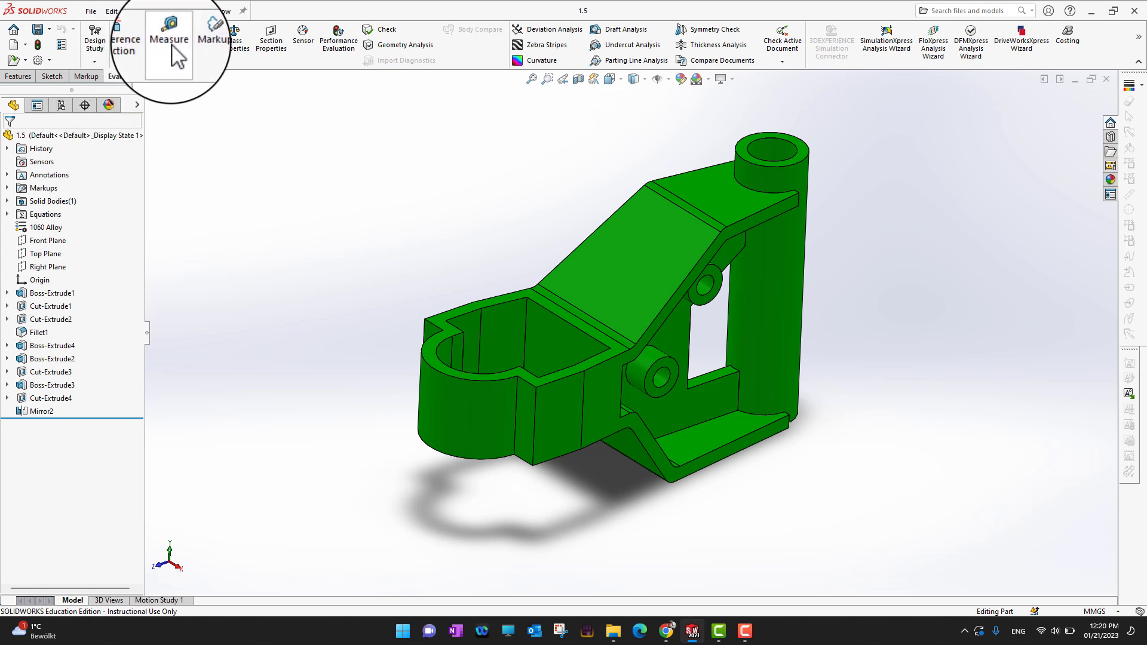
mouse_move(169, 36)
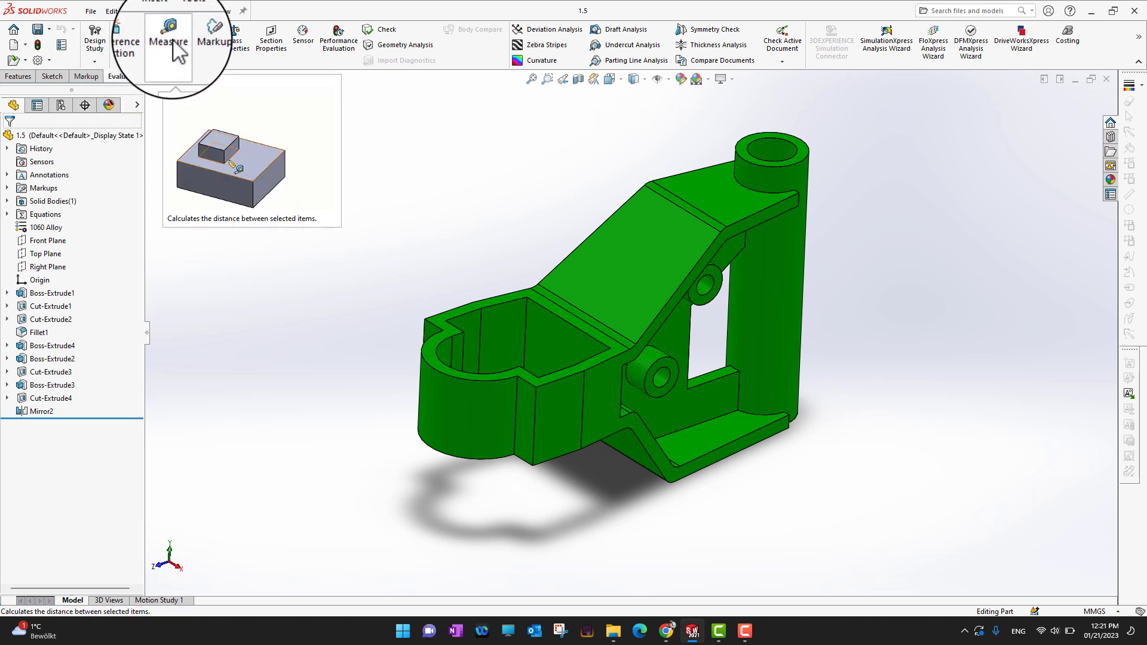
left_click(169, 36)
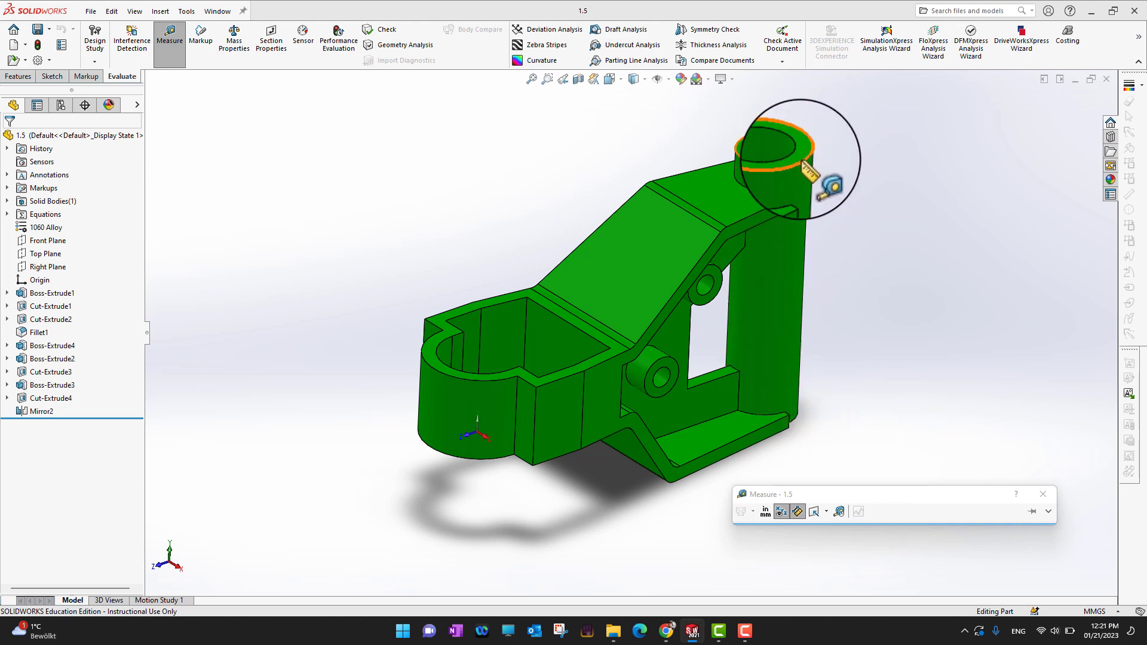
left_click(768, 157)
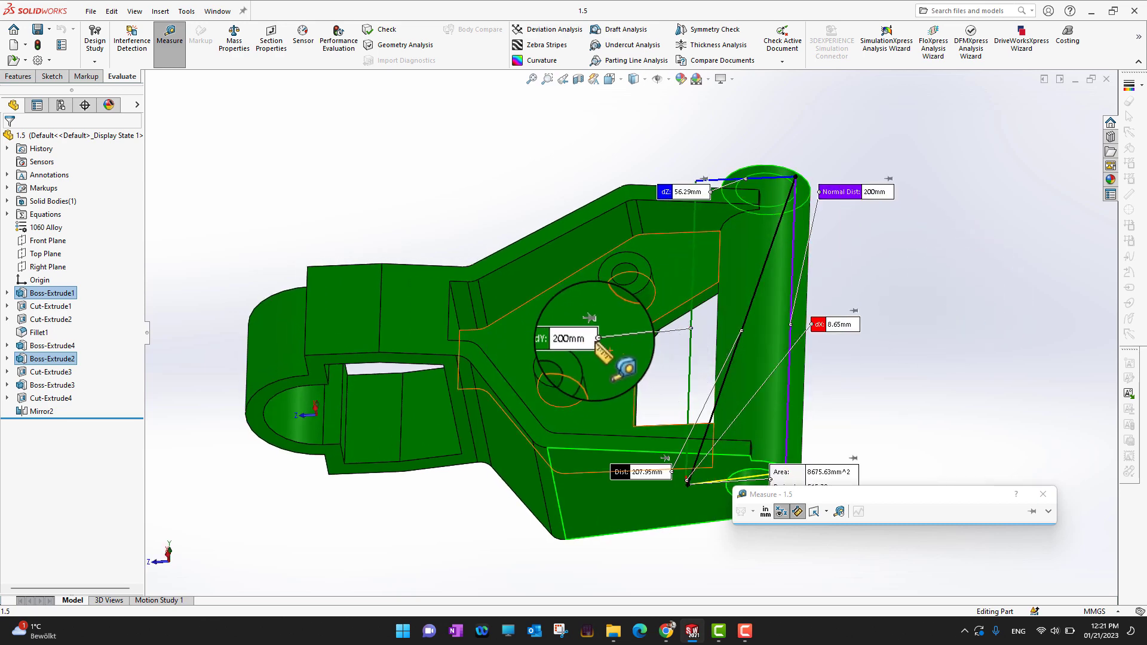
mouse_move(881, 369)
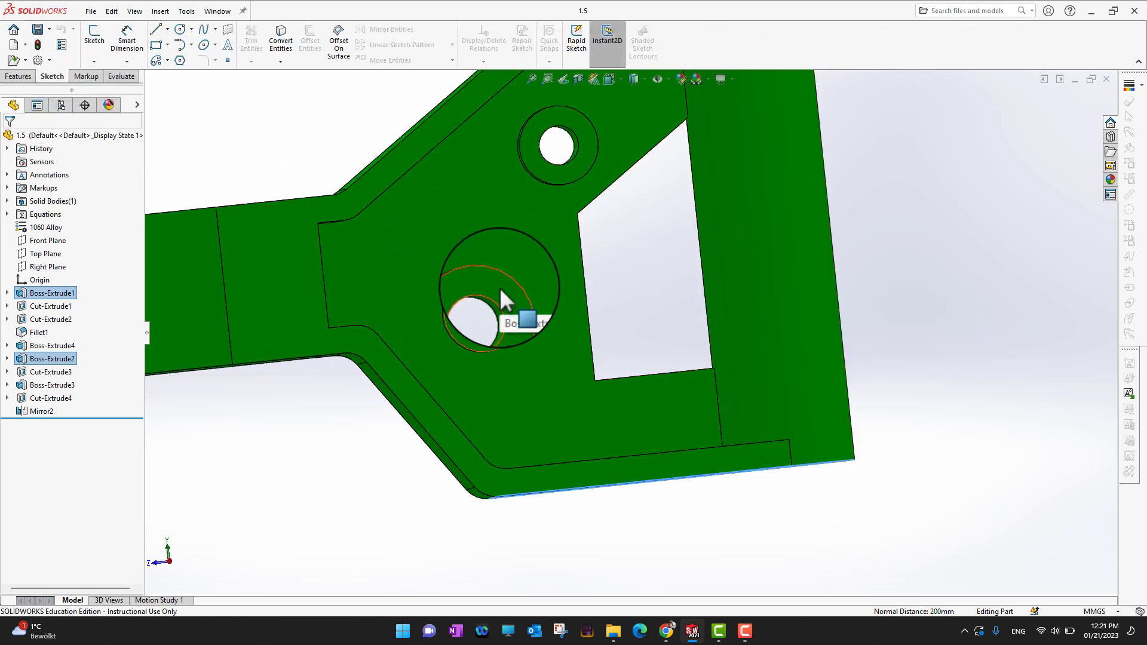
- Begin a sketch on the round boss face and choose the Circle tool for the new circle
left_click(483, 314)
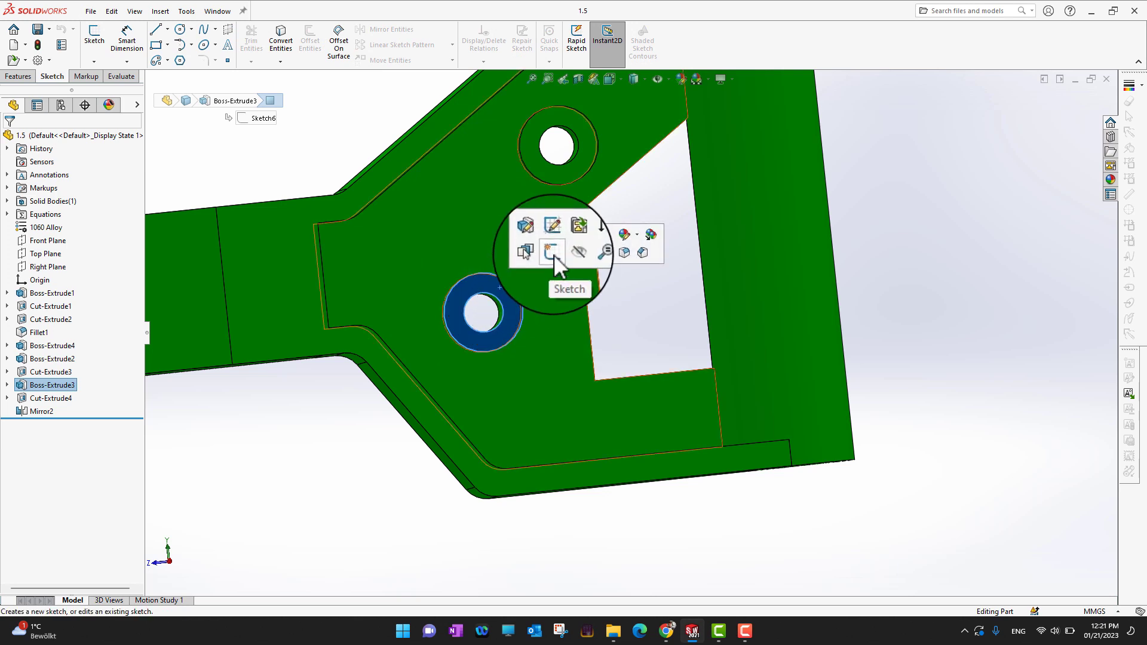
left_click(552, 252)
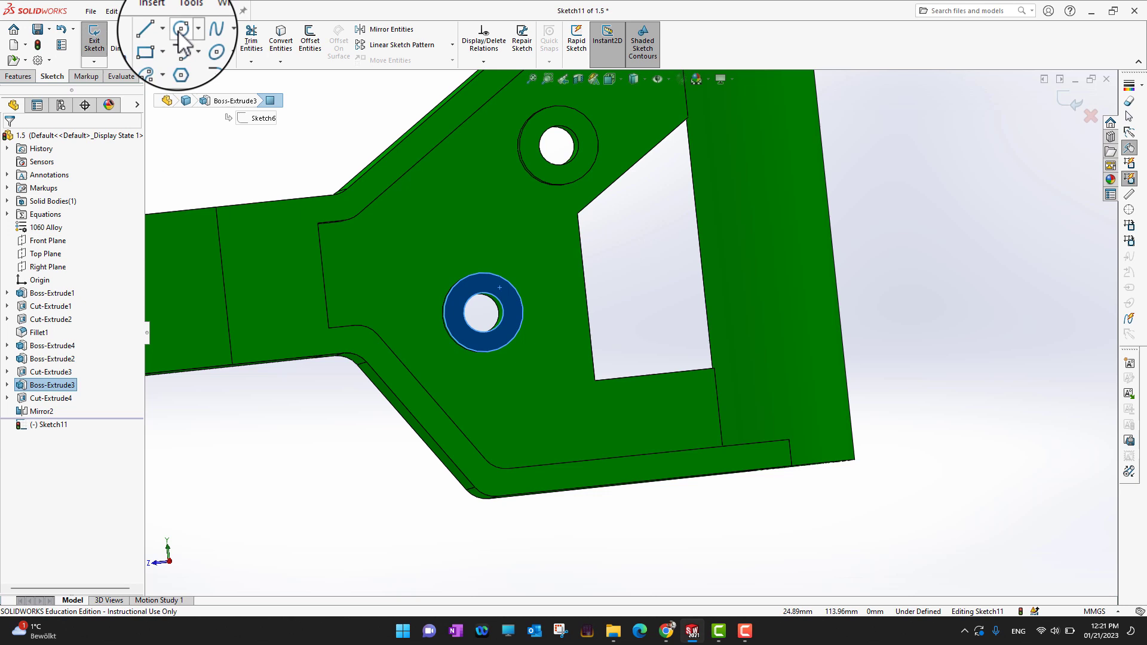
left_click(181, 31)
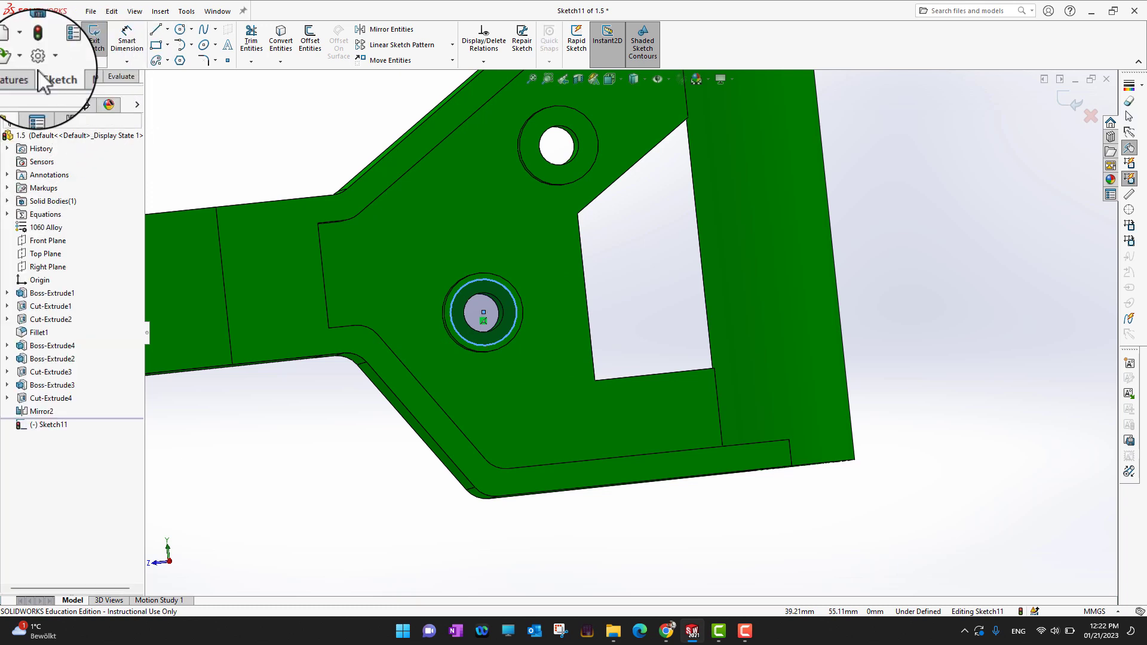
- Run Measure inside the sketch to read the new circle's 30 mm diameter against the boss edge
left_click(120, 75)
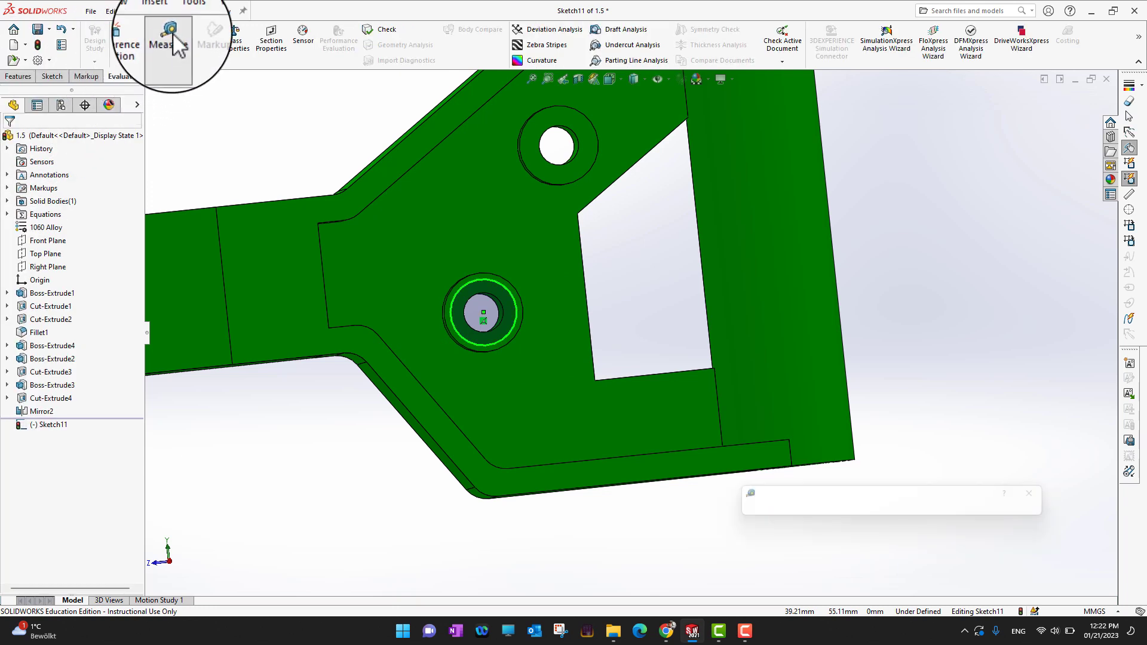
left_click(170, 36)
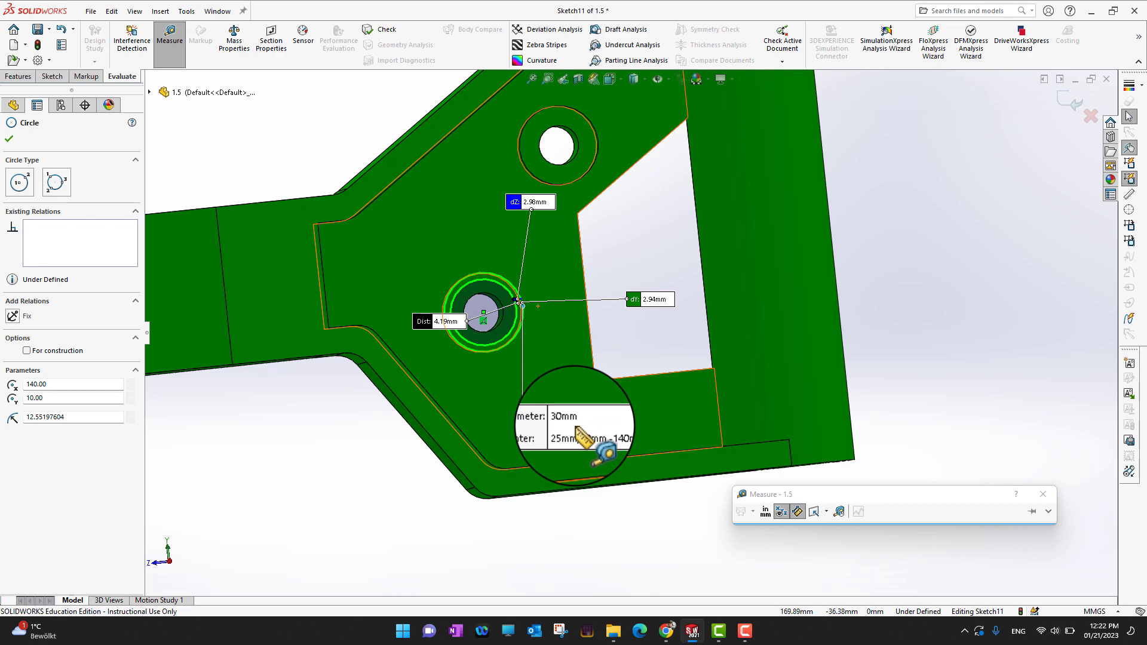
mouse_move(951, 348)
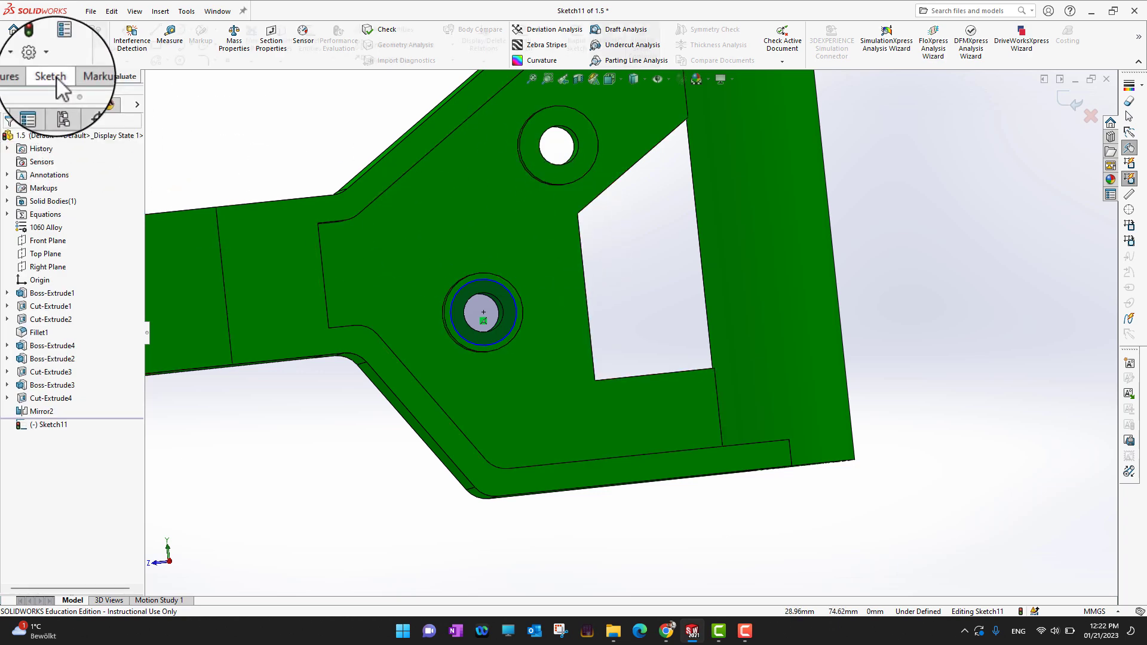
- Smart Dimension the sketched circle to a 25 mm diameter so the sketch is fully defined
left_click(51, 75)
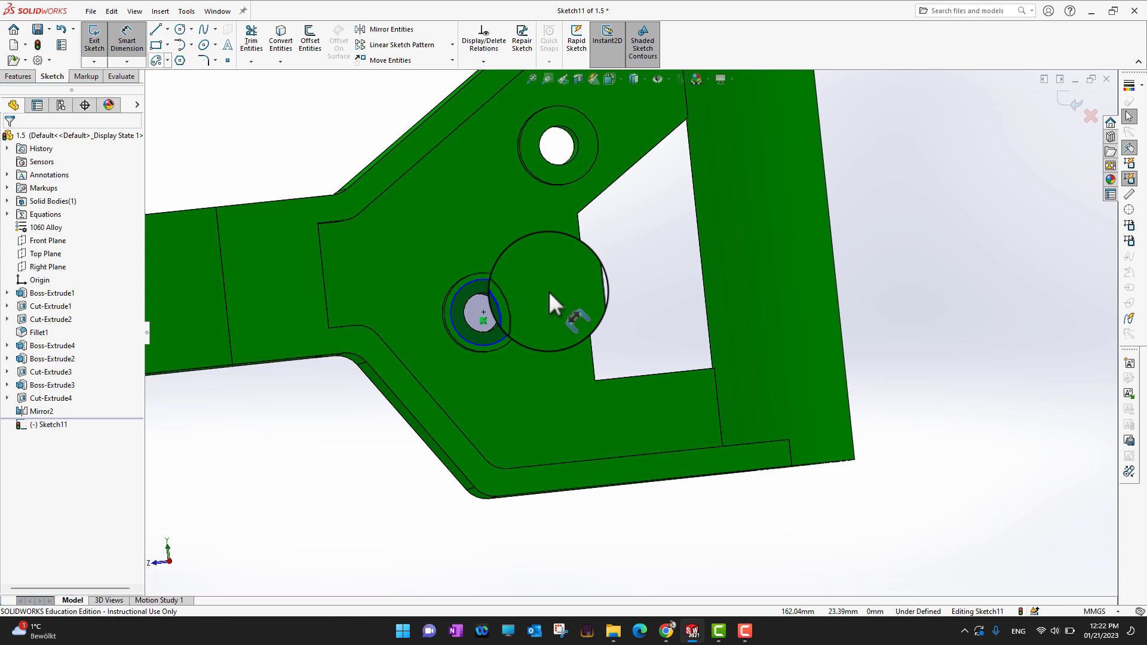
left_click(555, 296)
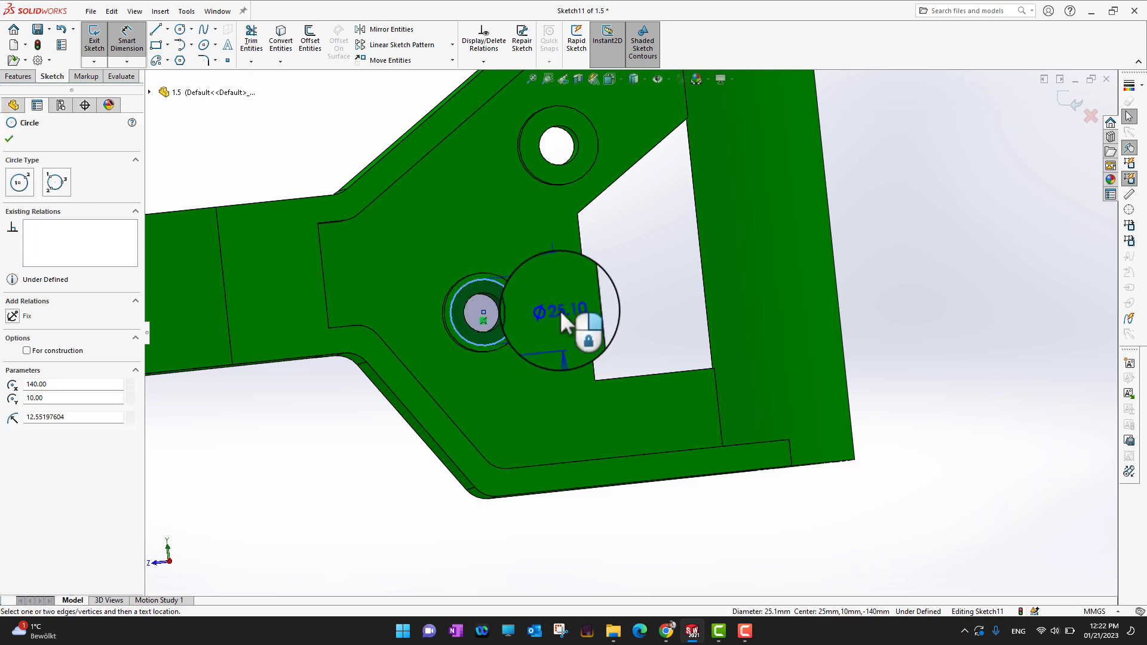
left_click(559, 307)
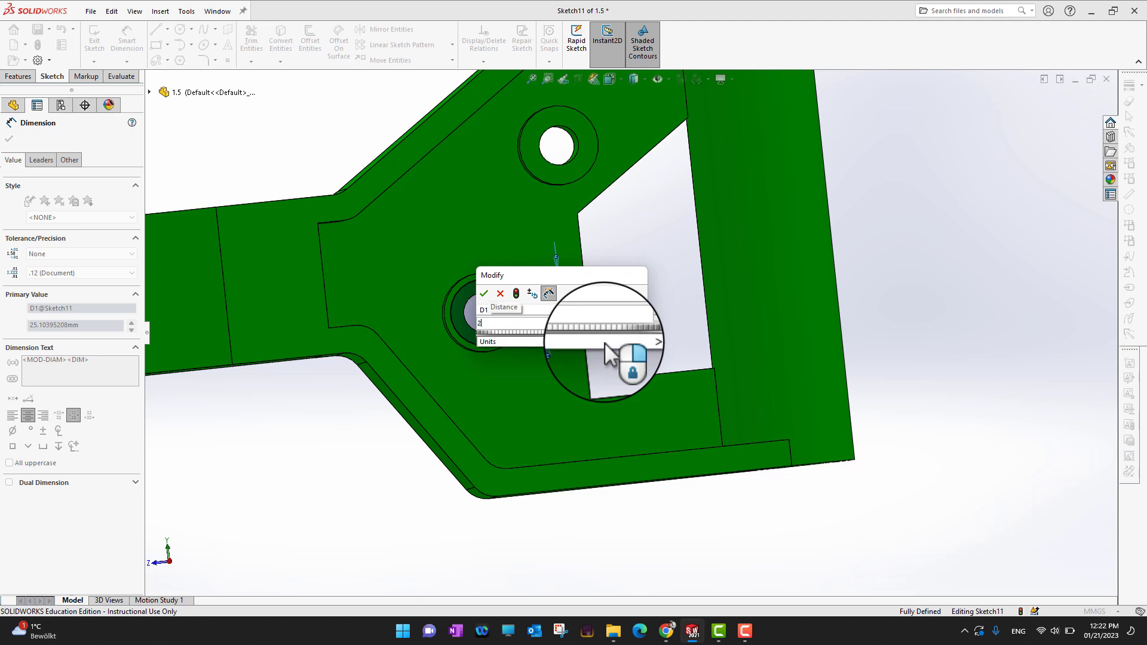
type("5")
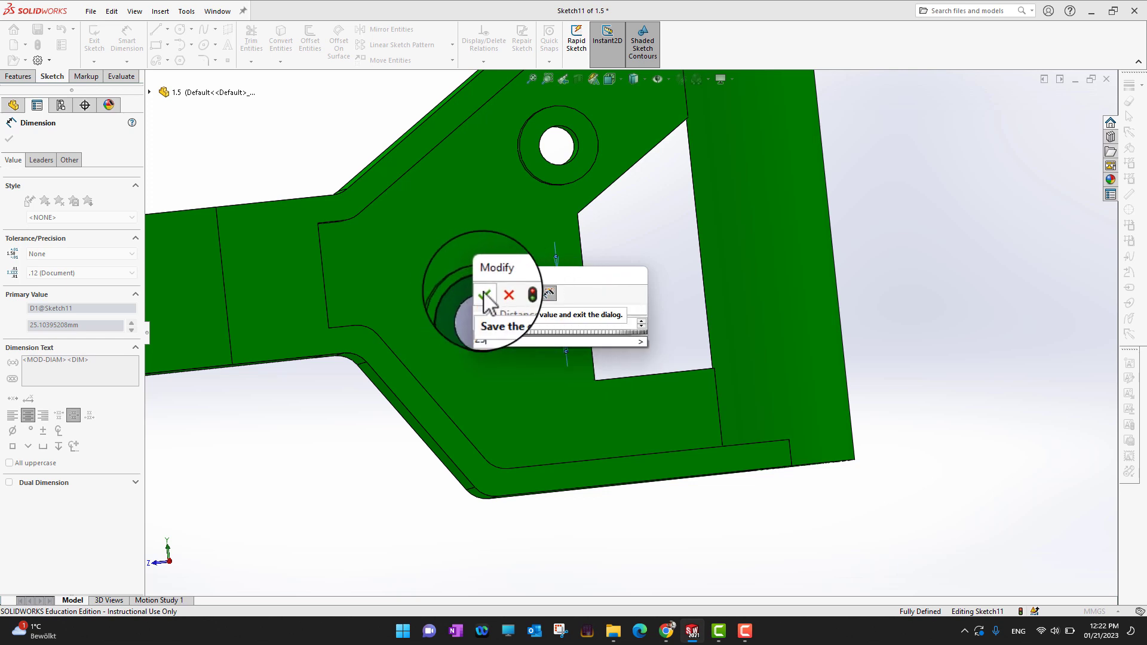
left_click(485, 294)
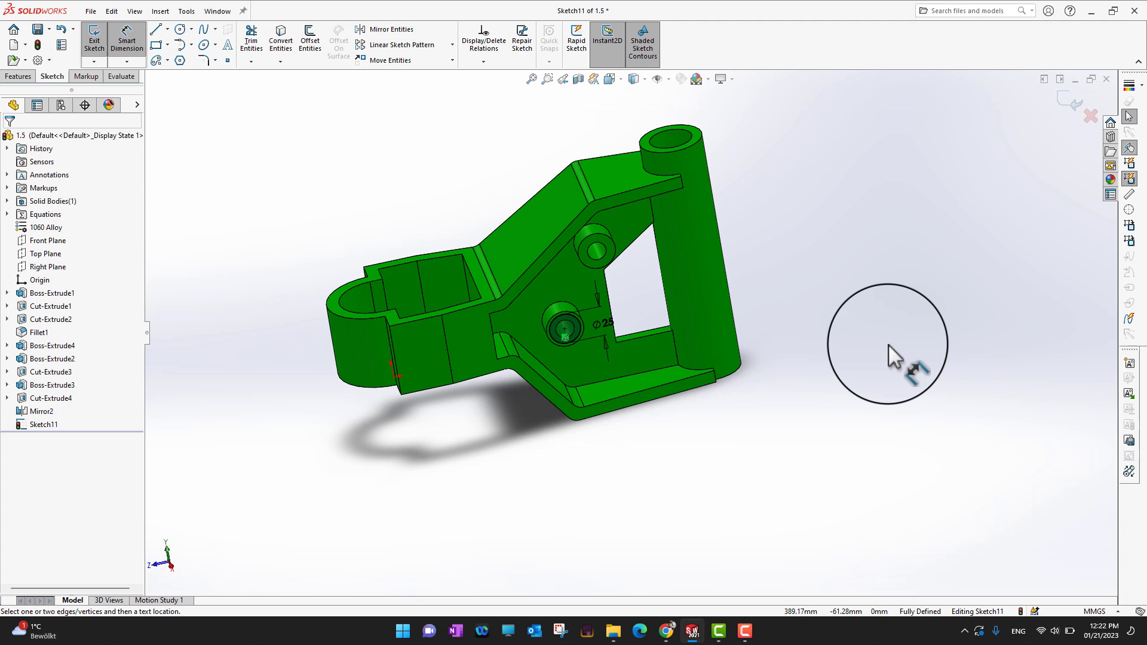
mouse_move(523, 333)
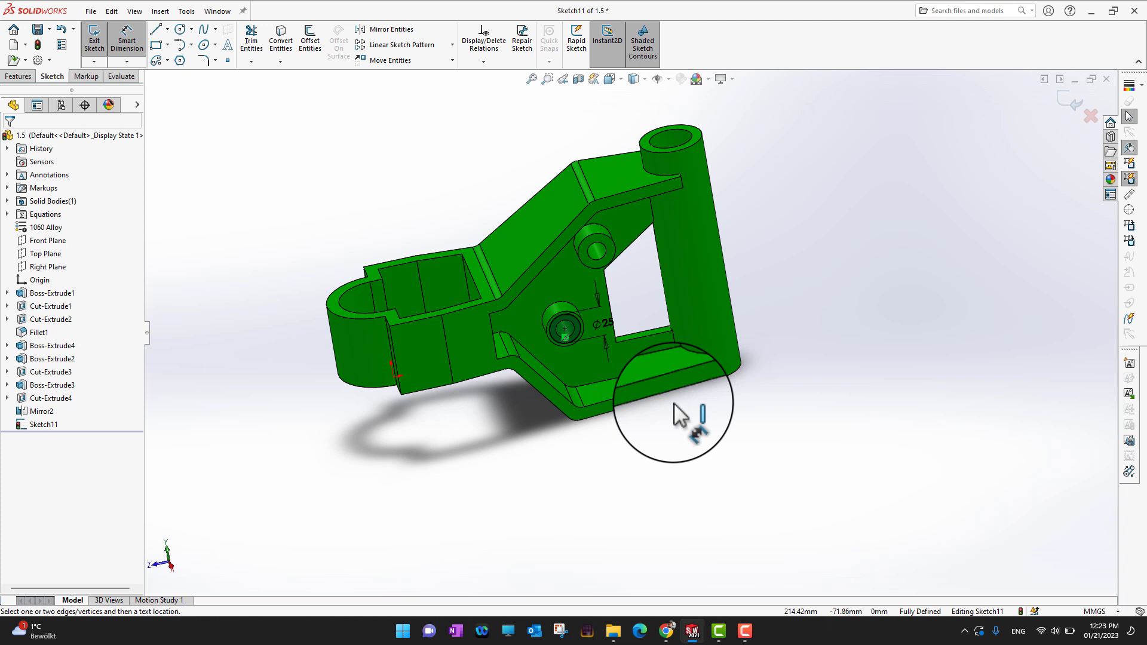
mouse_move(365, 545)
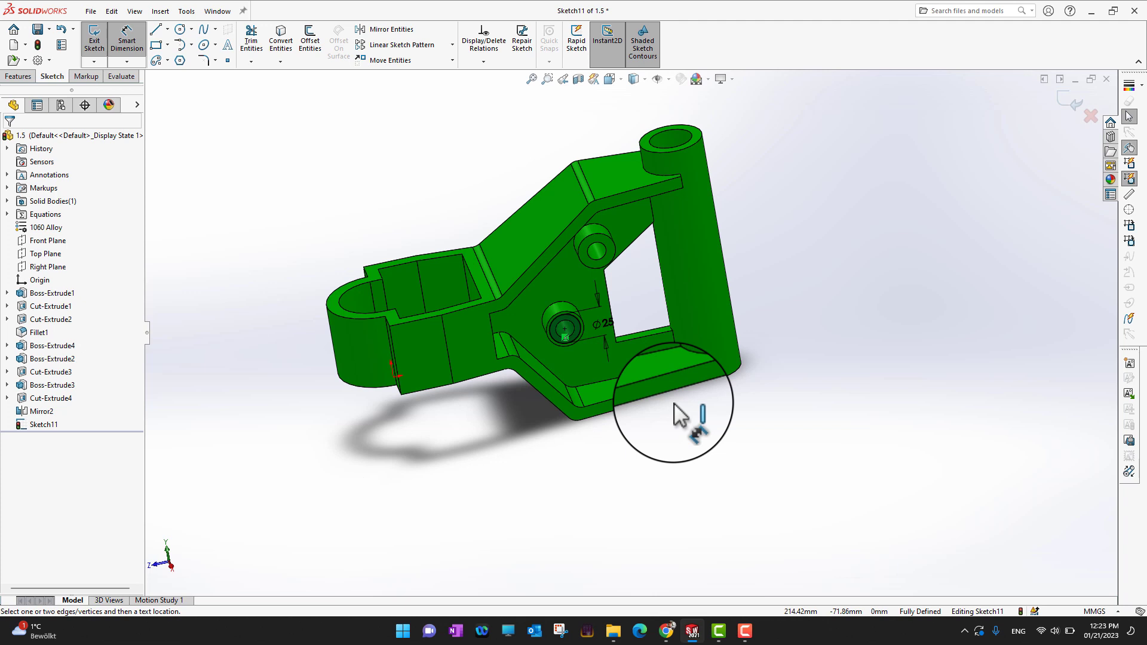
mouse_move(435, 523)
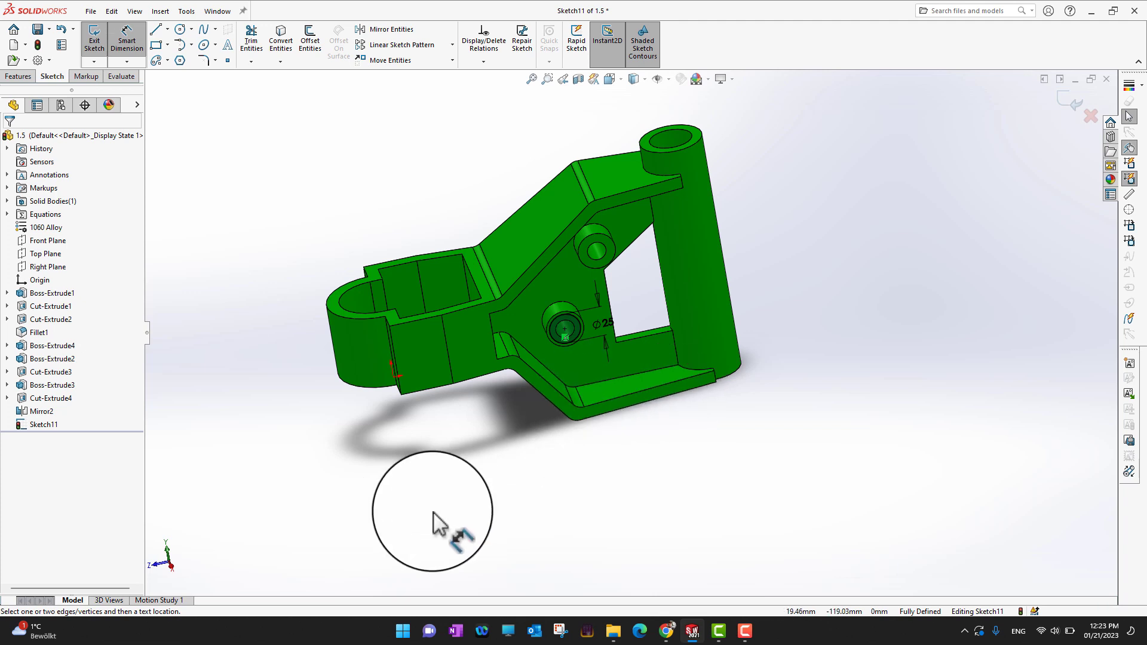